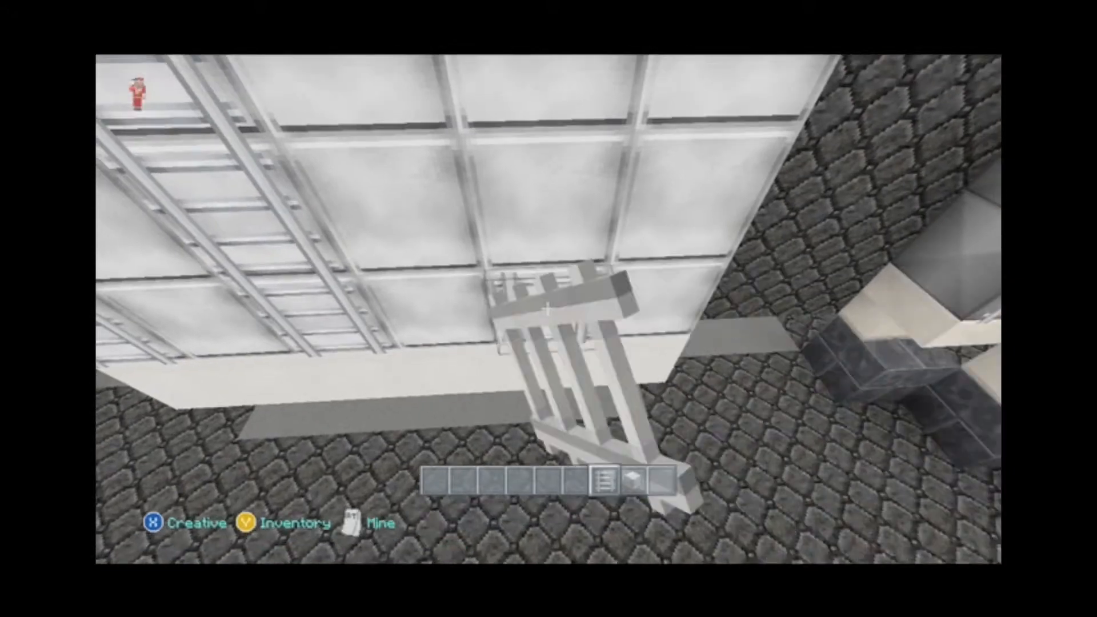
{"action": "mouse_move", "coordinate": [548, 308]}
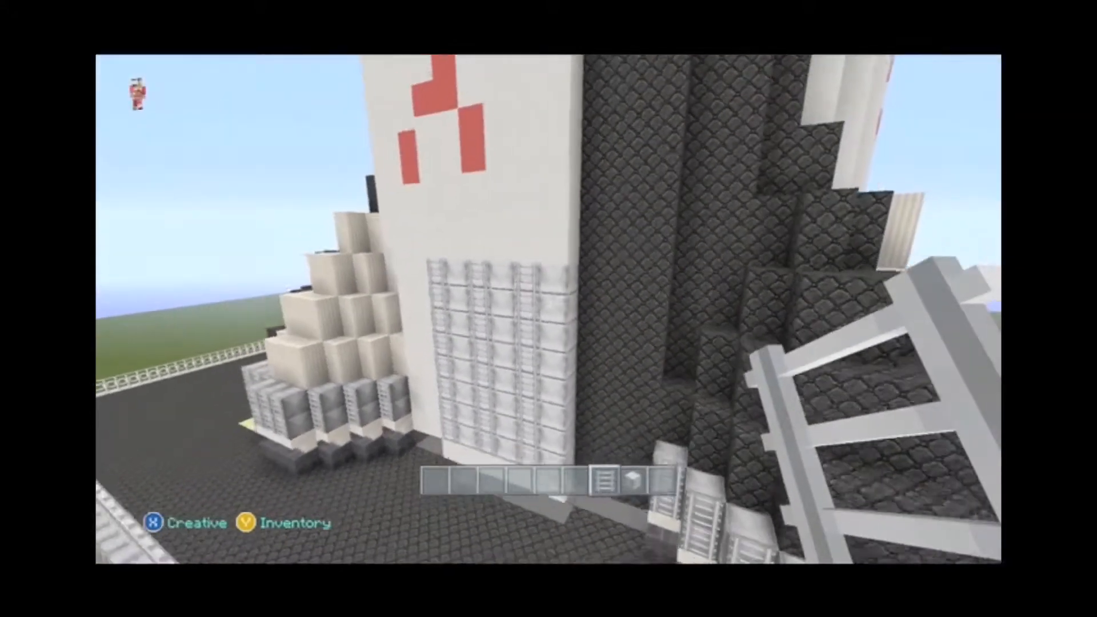
{"action": "mouse_move", "coordinate": [548, 309]}
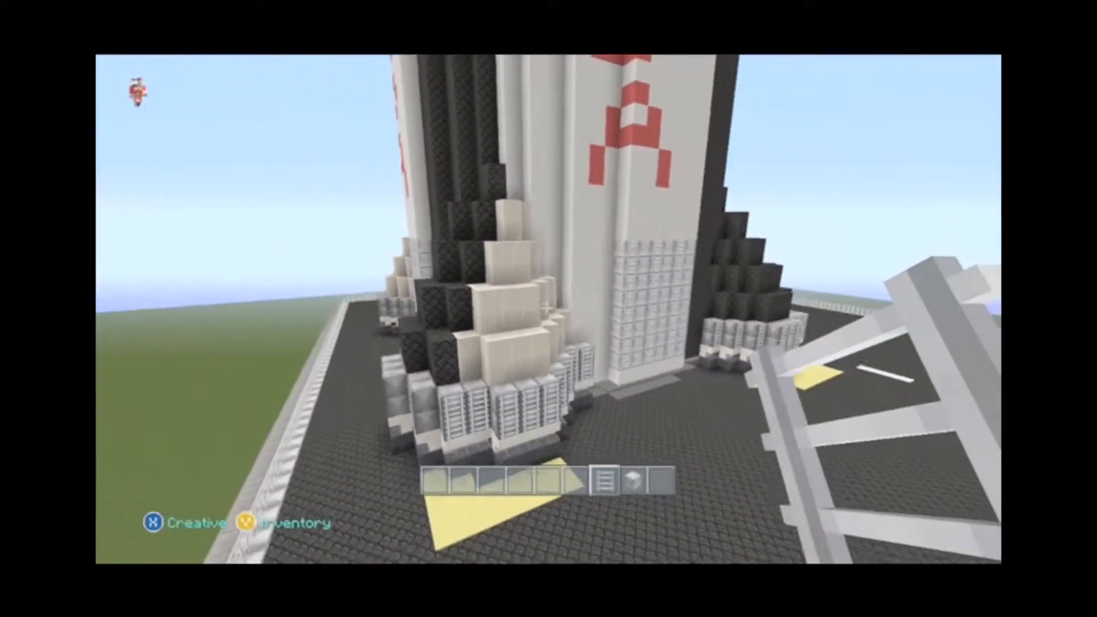
{"action": "mouse_move", "coordinate": [548, 308]}
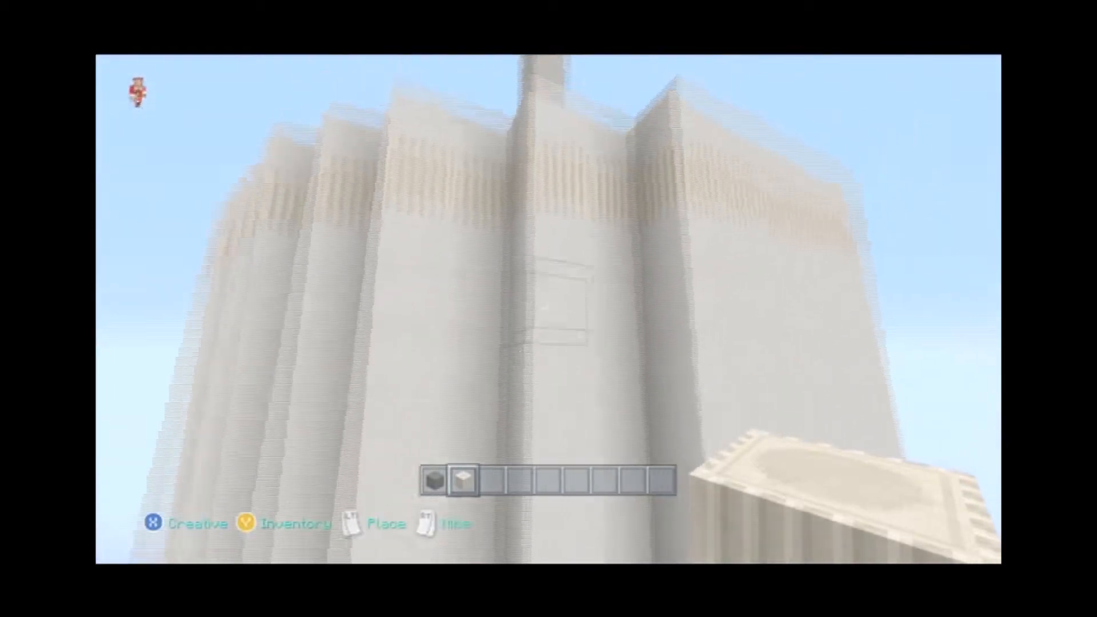
{"action": "mouse_move", "coordinate": [549, 308]}
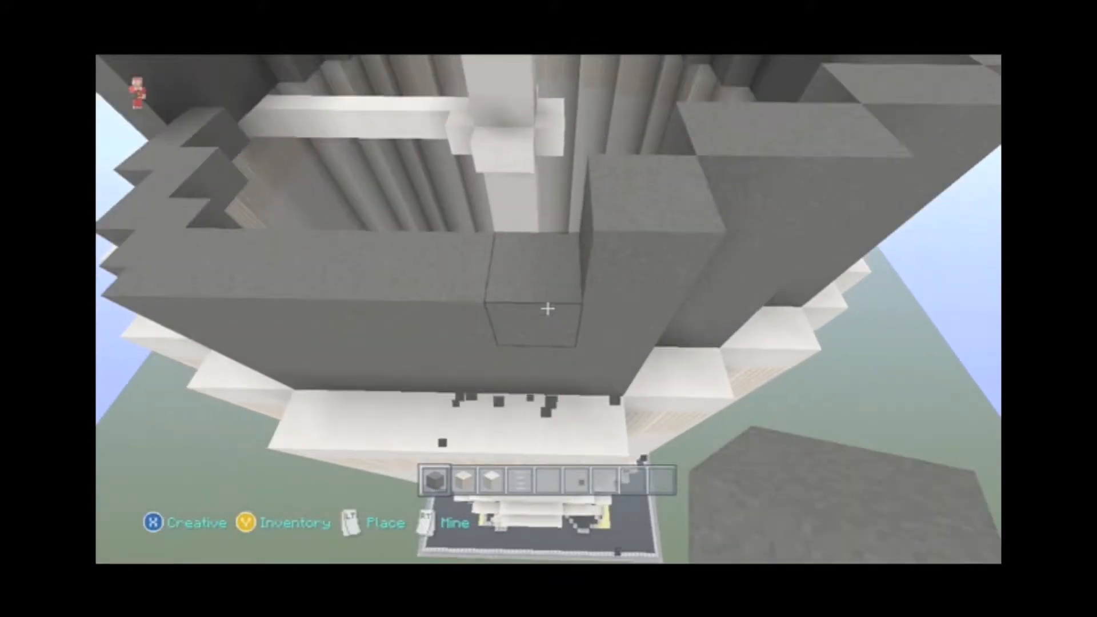
{"action": "mouse_move", "coordinate": [549, 311]}
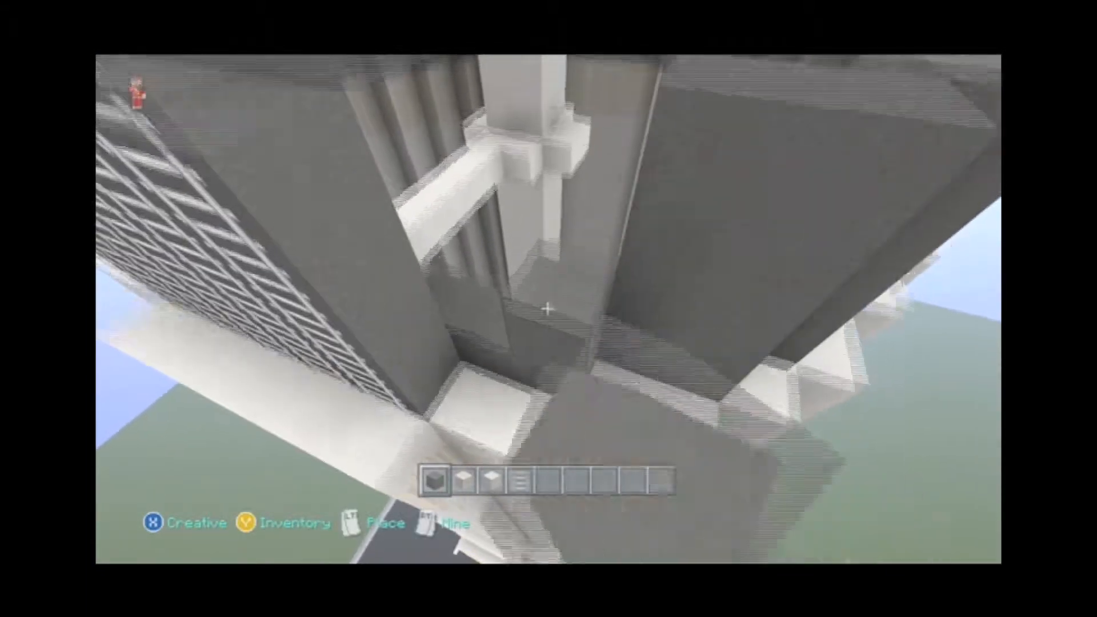
{"action": "mouse_move", "coordinate": [548, 310]}
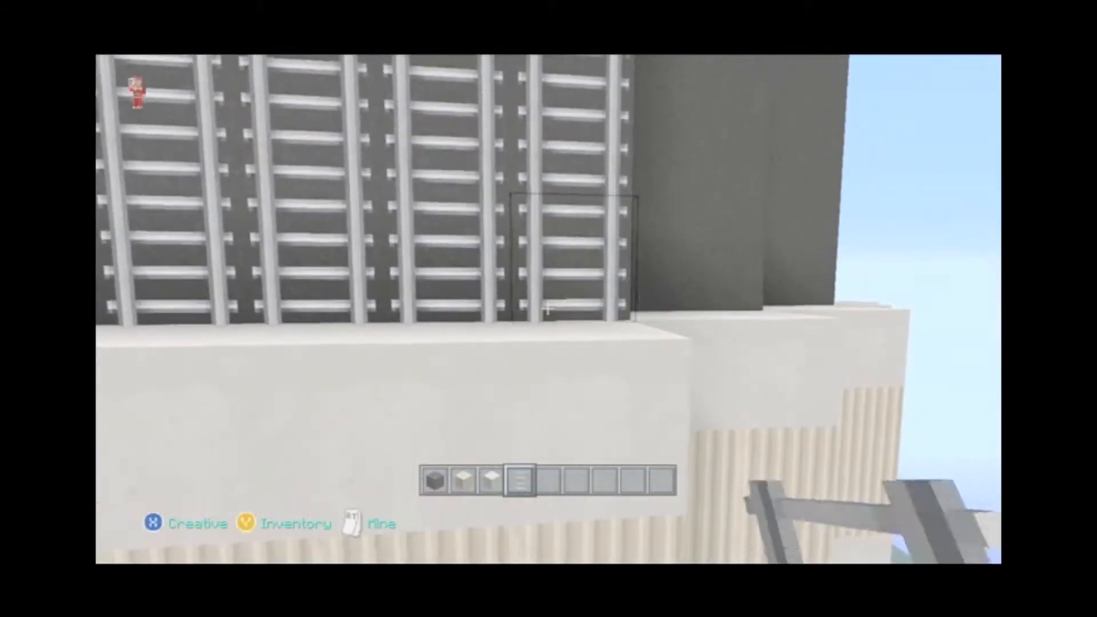
{"action": "mouse_move", "coordinate": [548, 308]}
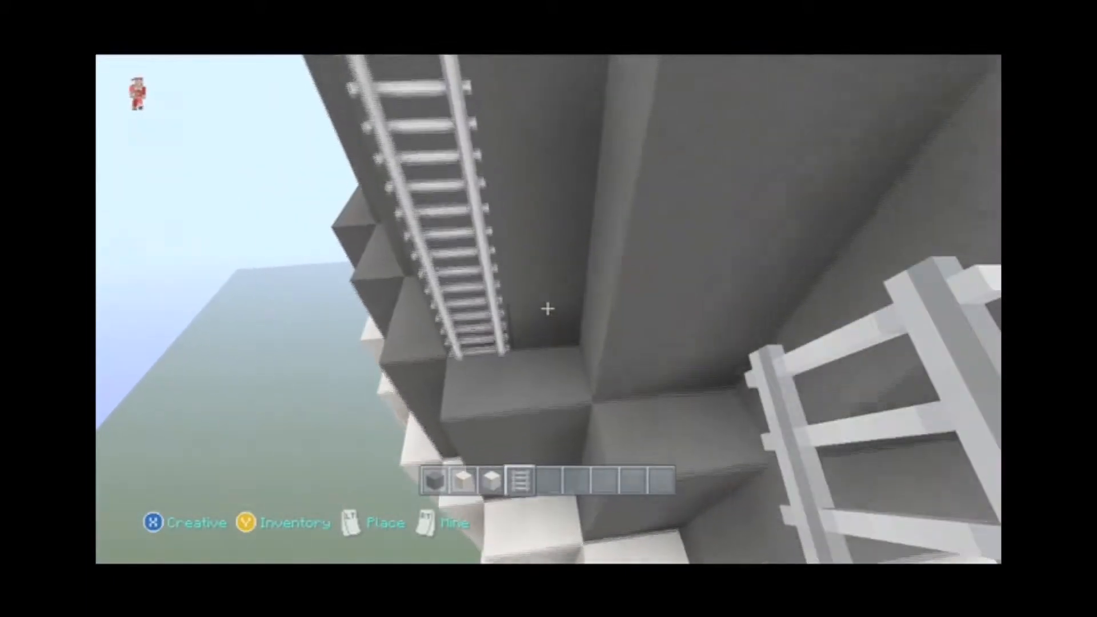
{"action": "mouse_move", "coordinate": [548, 310]}
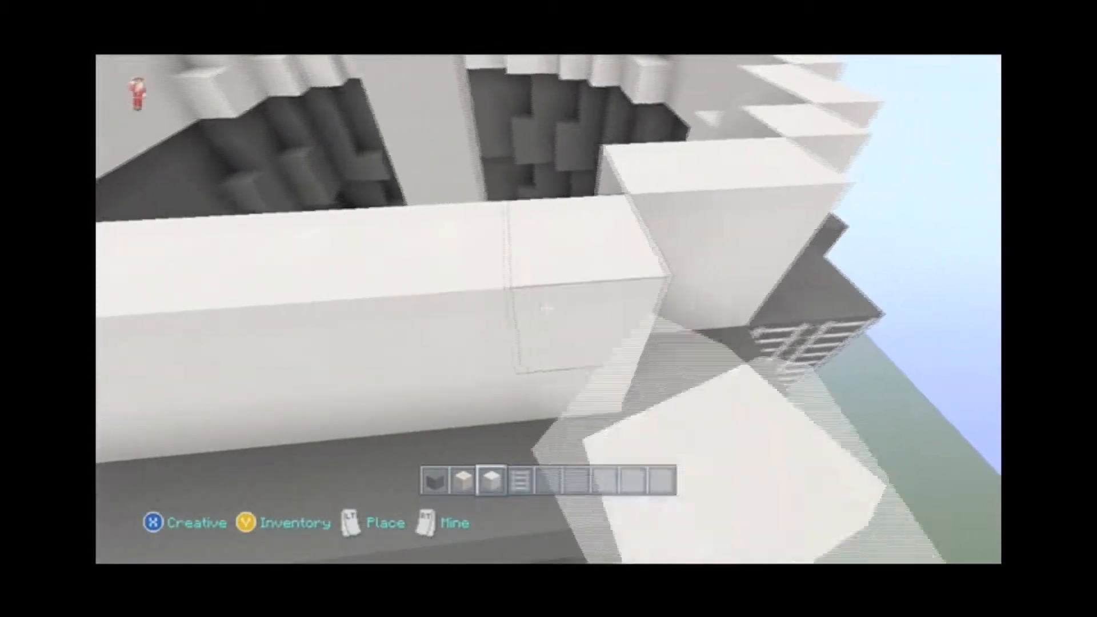
{"action": "mouse_move", "coordinate": [549, 309]}
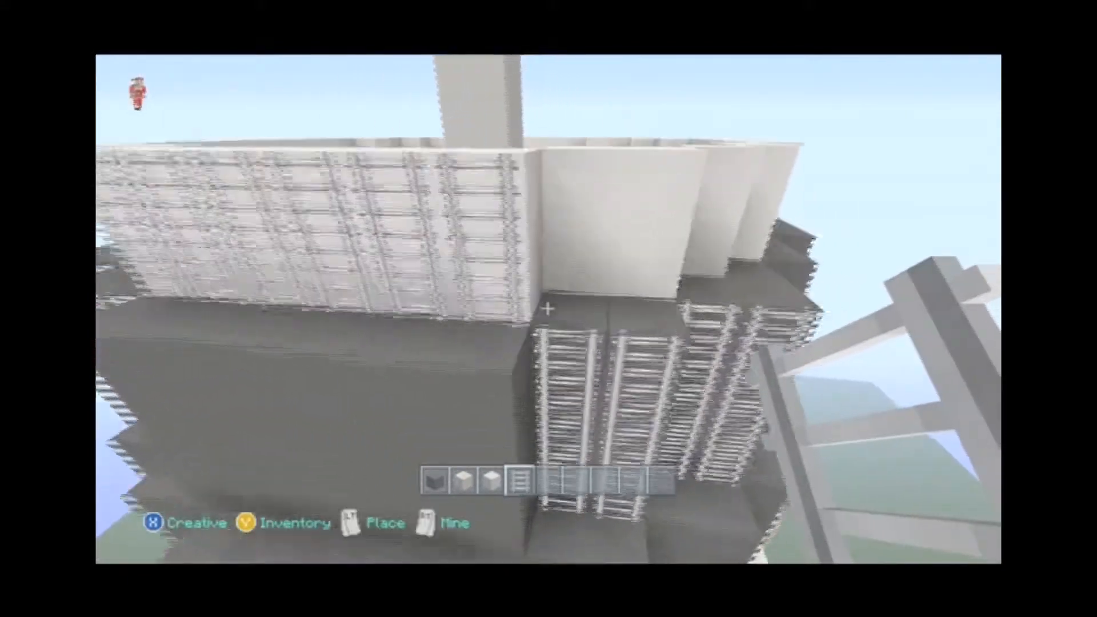
{"action": "mouse_move", "coordinate": [549, 309]}
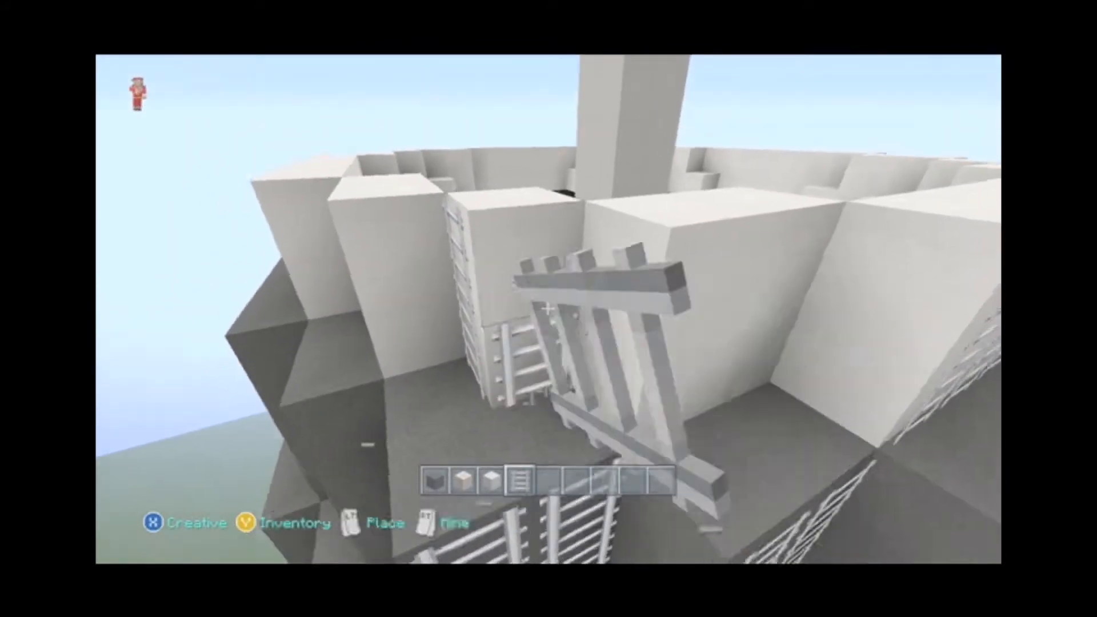
{"action": "mouse_move", "coordinate": [548, 308]}
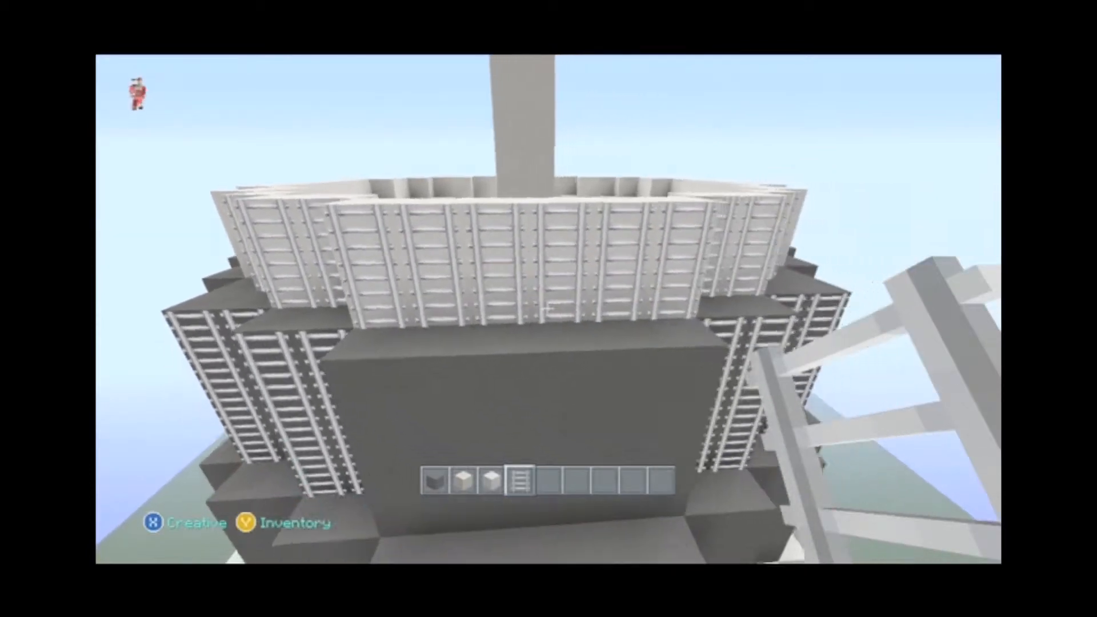
{"action": "mouse_move", "coordinate": [549, 308]}
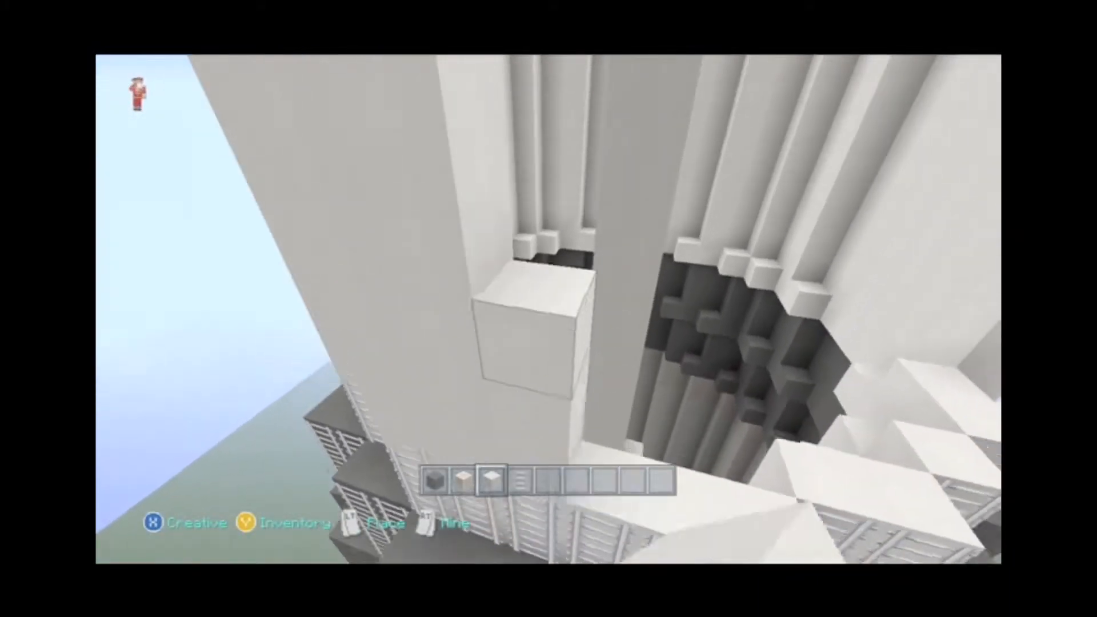
{"action": "mouse_move", "coordinate": [548, 294]}
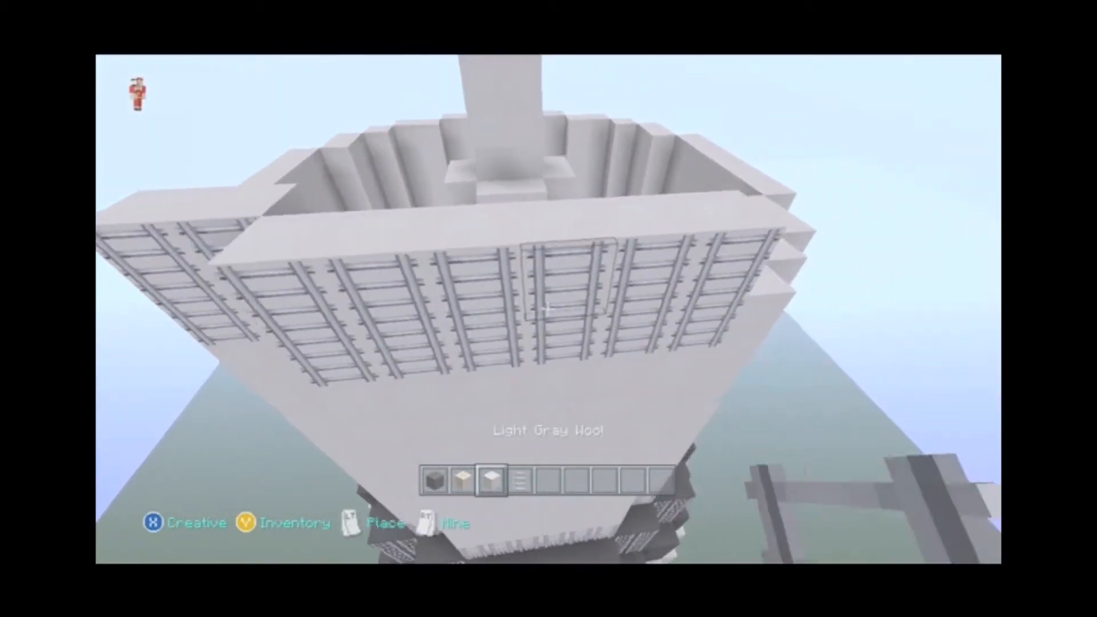
{"action": "mouse_move", "coordinate": [548, 307]}
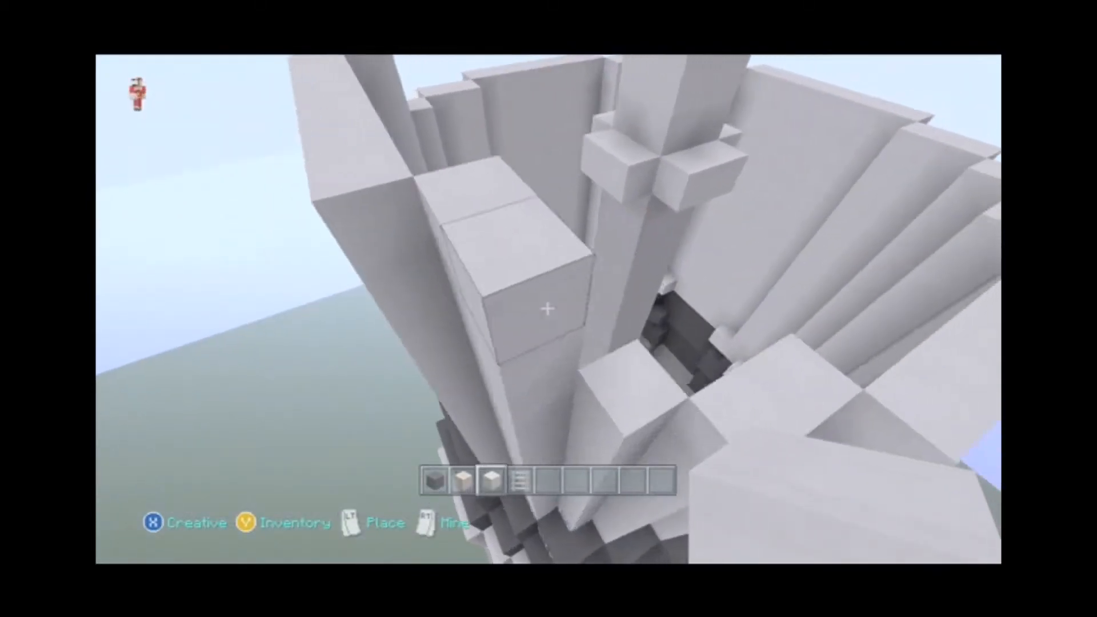
{"action": "mouse_move", "coordinate": [548, 308]}
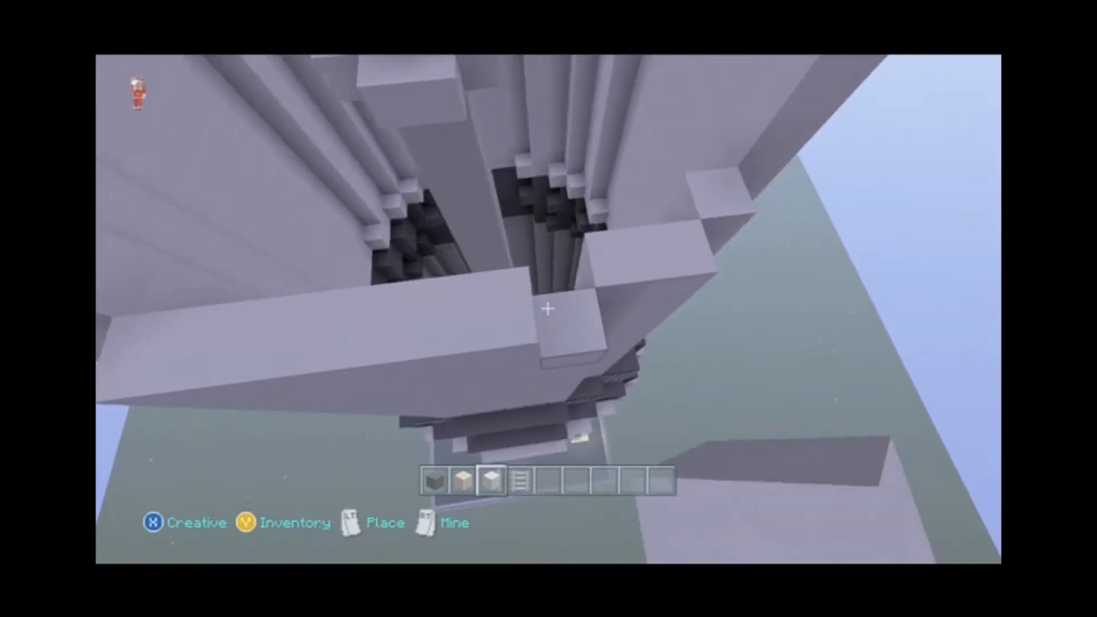
{"action": "mouse_move", "coordinate": [548, 308]}
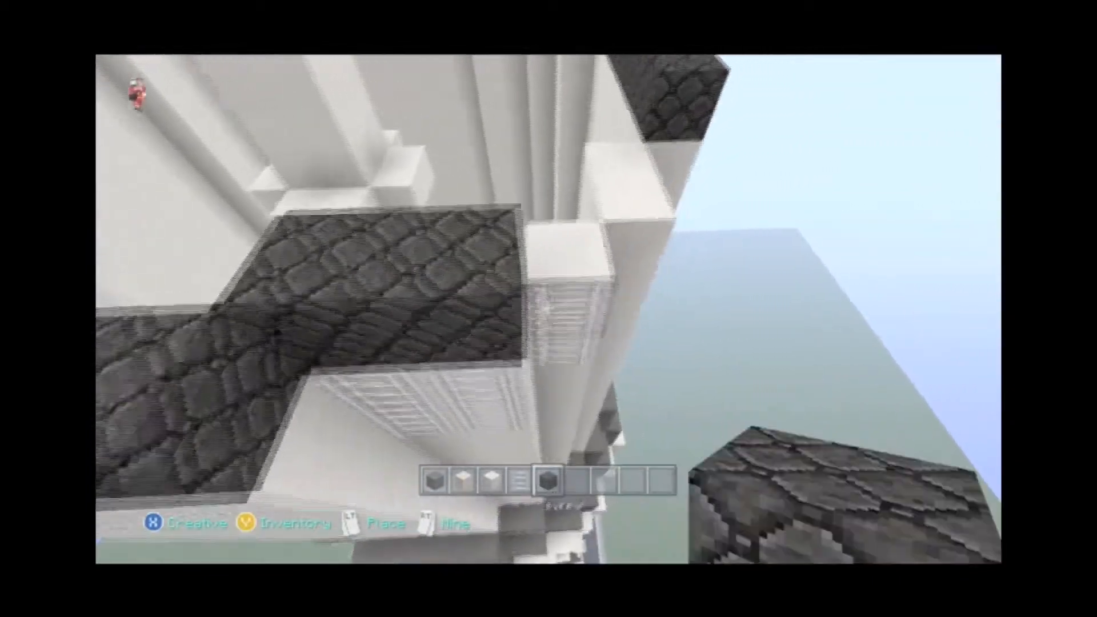
{"action": "mouse_move", "coordinate": [548, 308]}
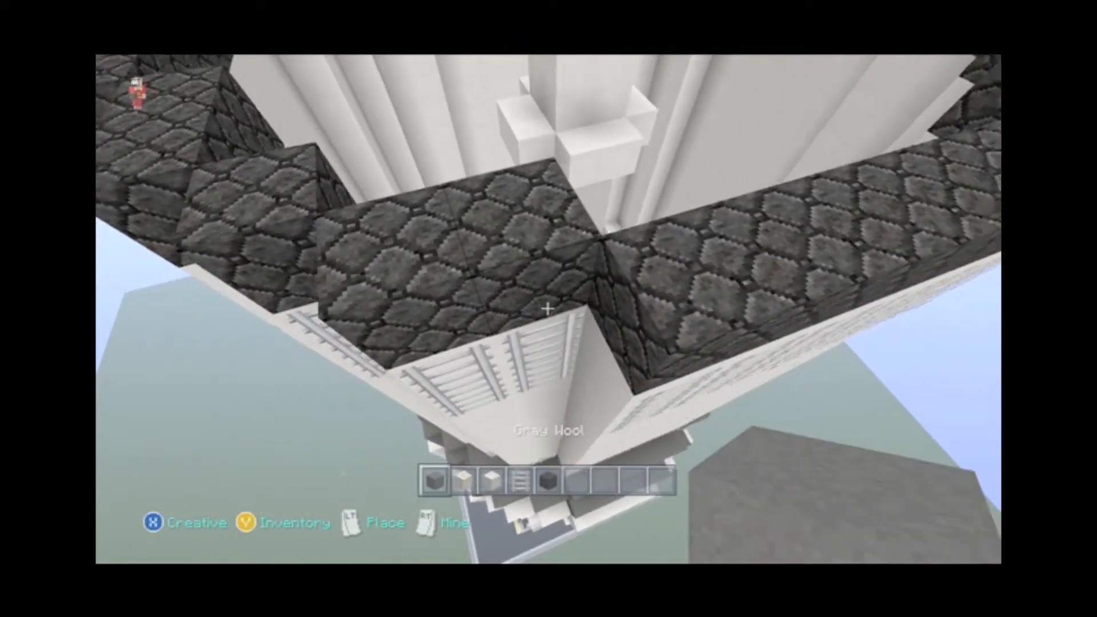
{"action": "mouse_move", "coordinate": [549, 308]}
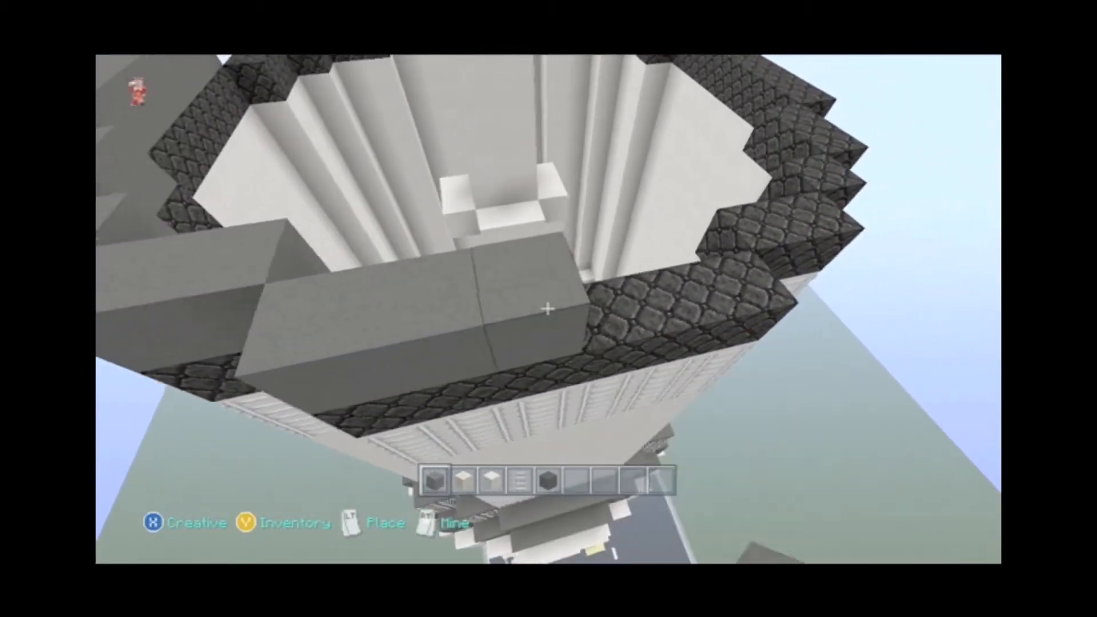
{"action": "mouse_move", "coordinate": [548, 308]}
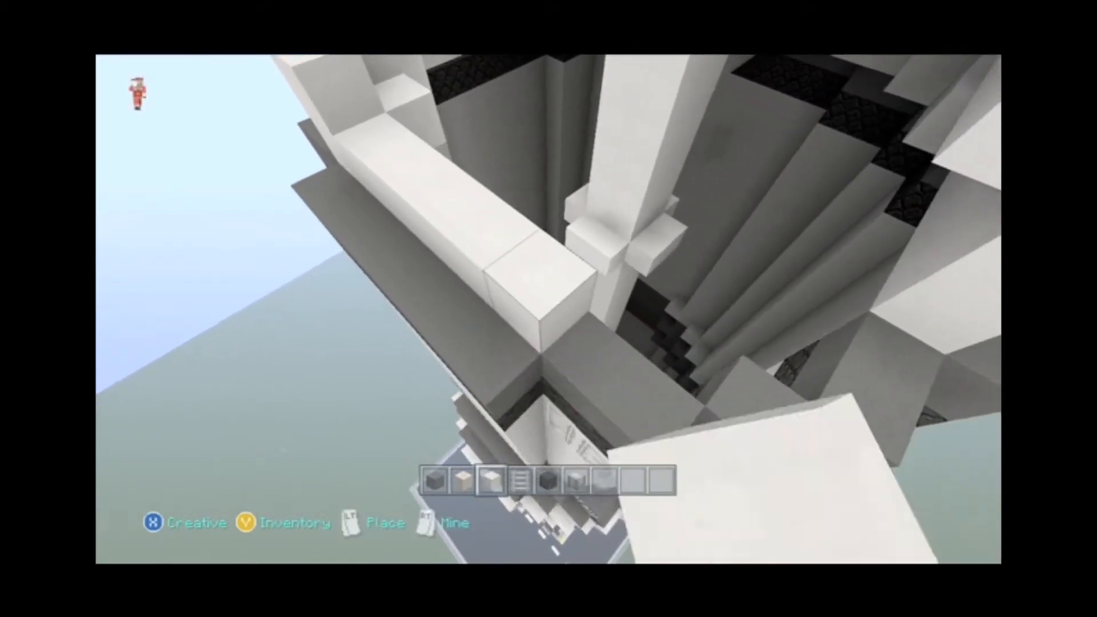
{"action": "mouse_move", "coordinate": [548, 308]}
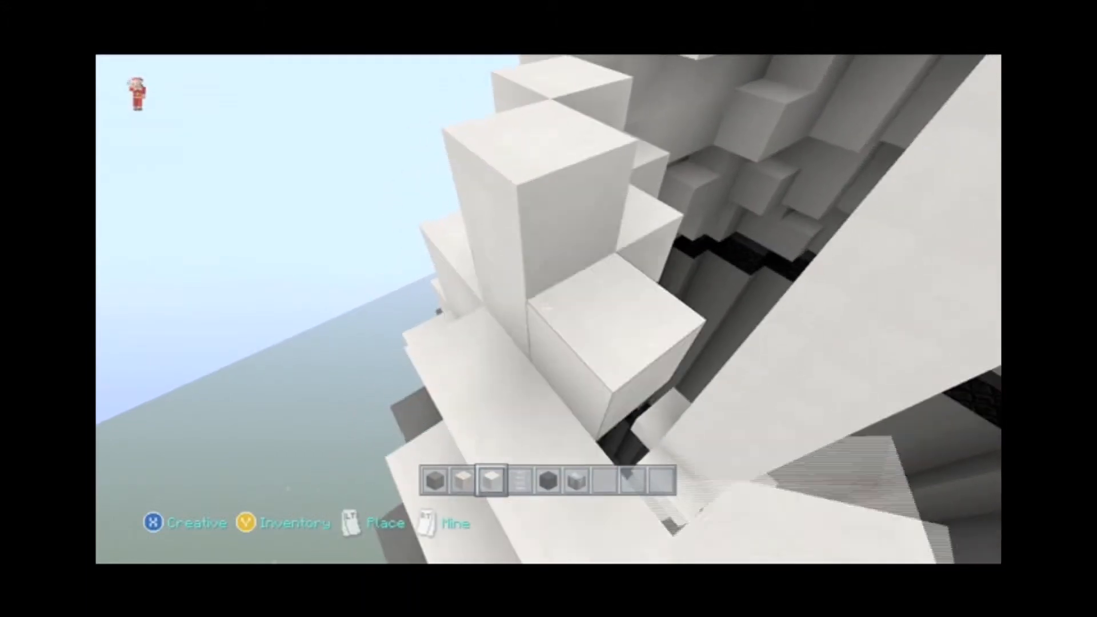
{"action": "mouse_move", "coordinate": [548, 308]}
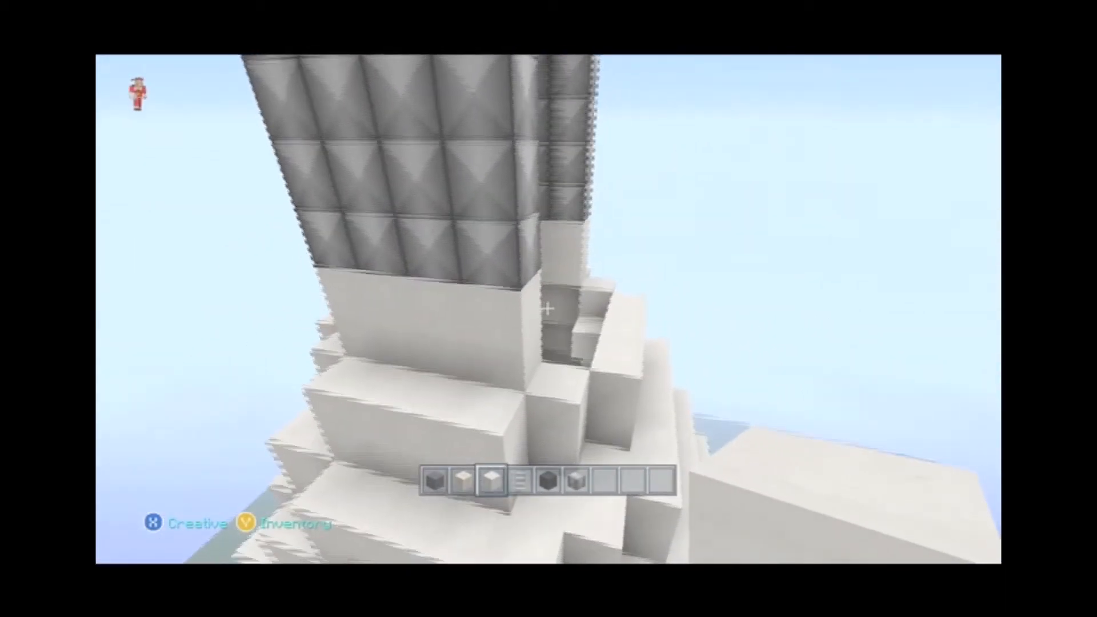
{"action": "mouse_move", "coordinate": [549, 309]}
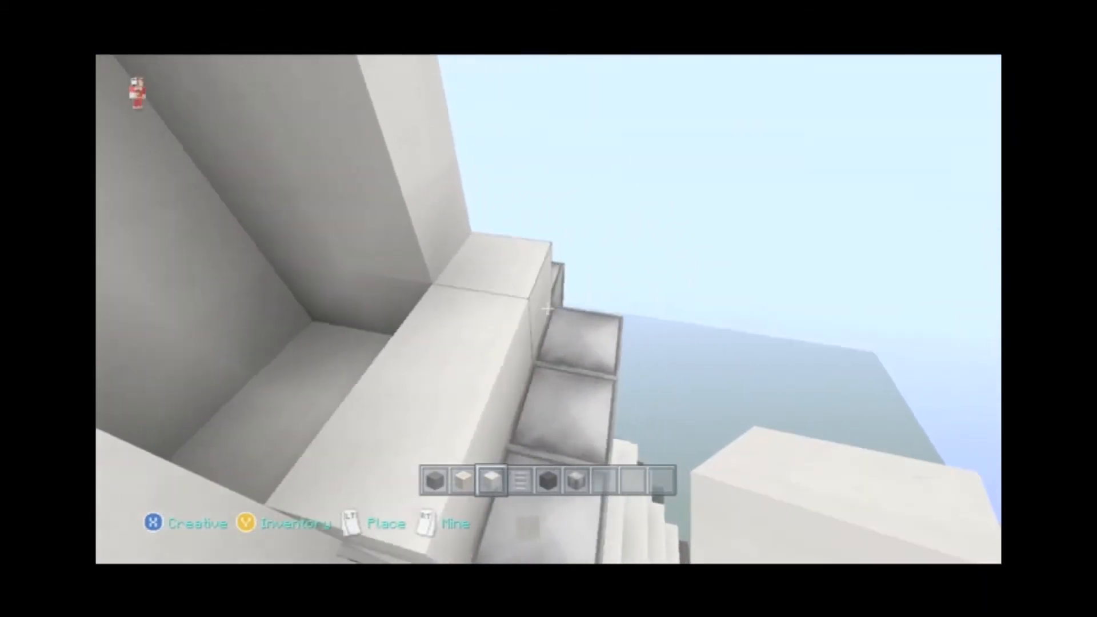
{"action": "mouse_move", "coordinate": [549, 309]}
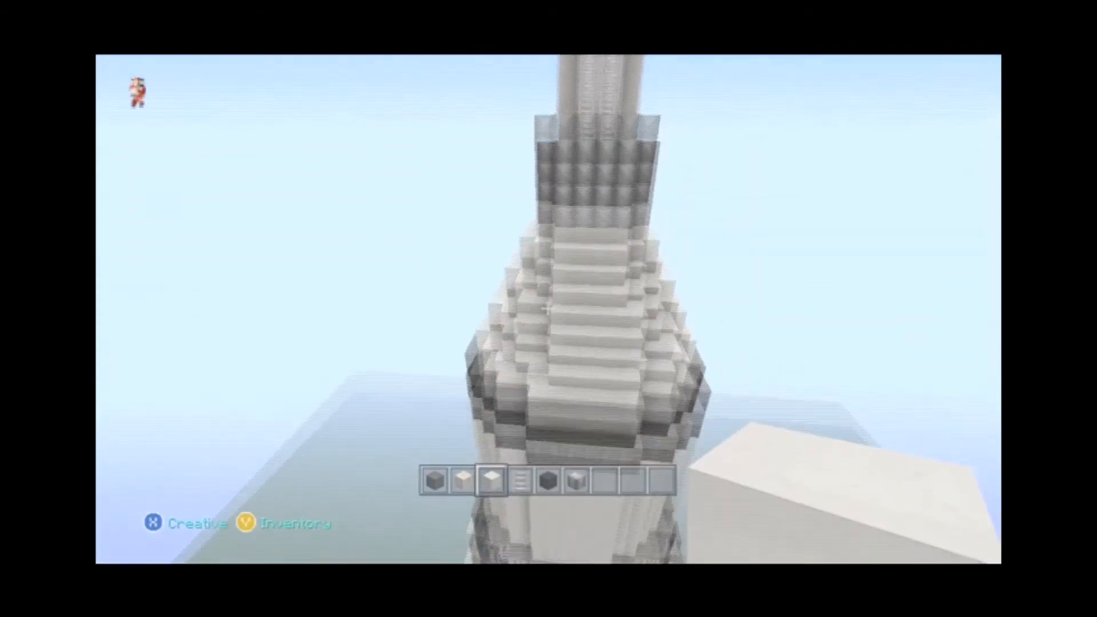
{"action": "mouse_move", "coordinate": [549, 309]}
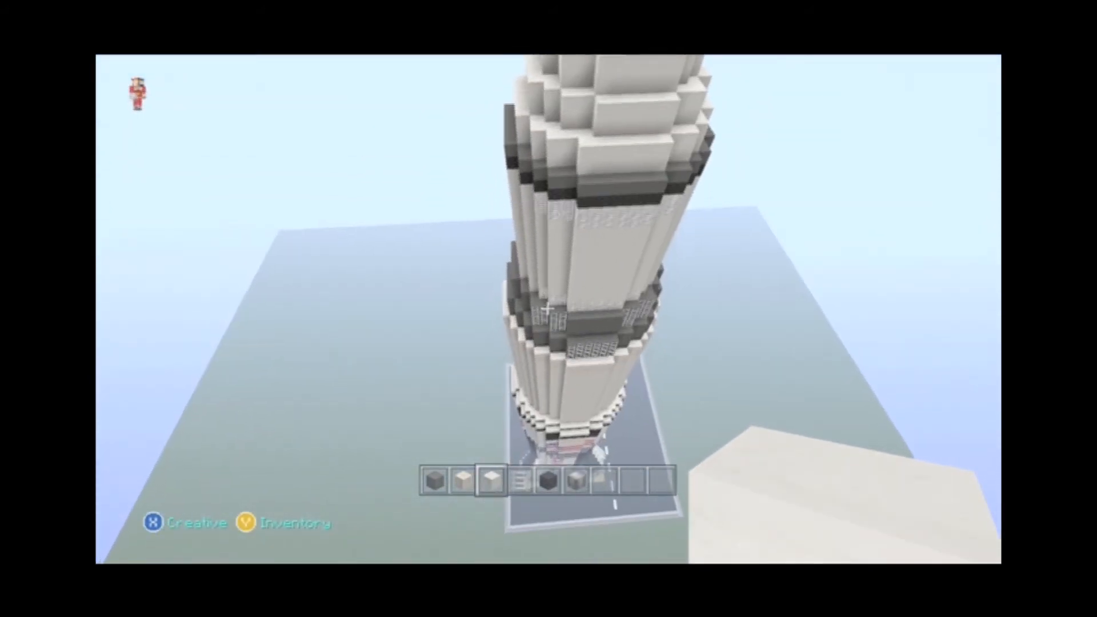